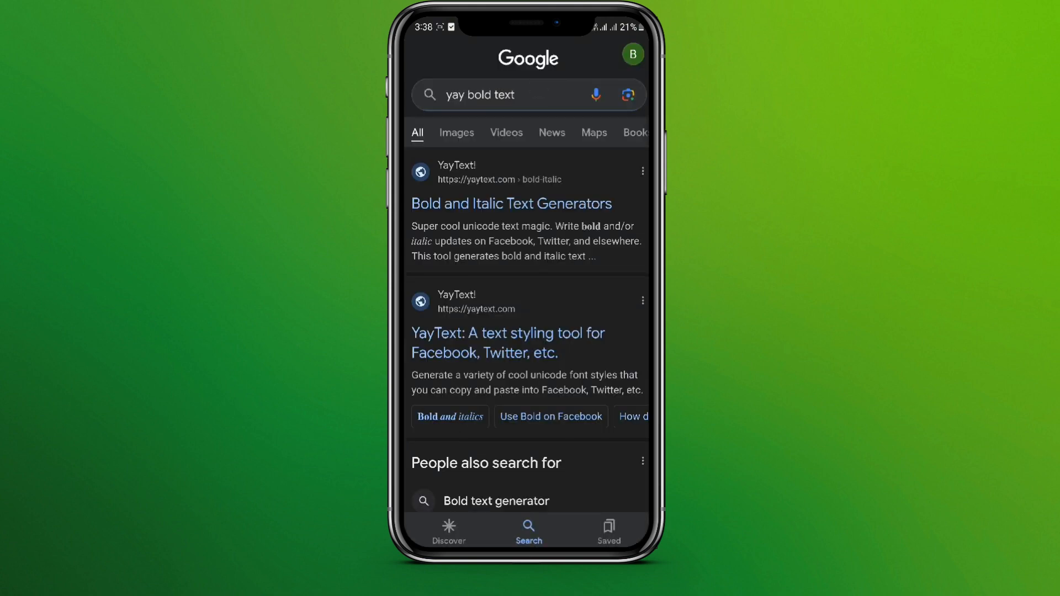
Open YayText's 'Bold and Italic Text Generators' page from the 'yay bold text' results
click(511, 204)
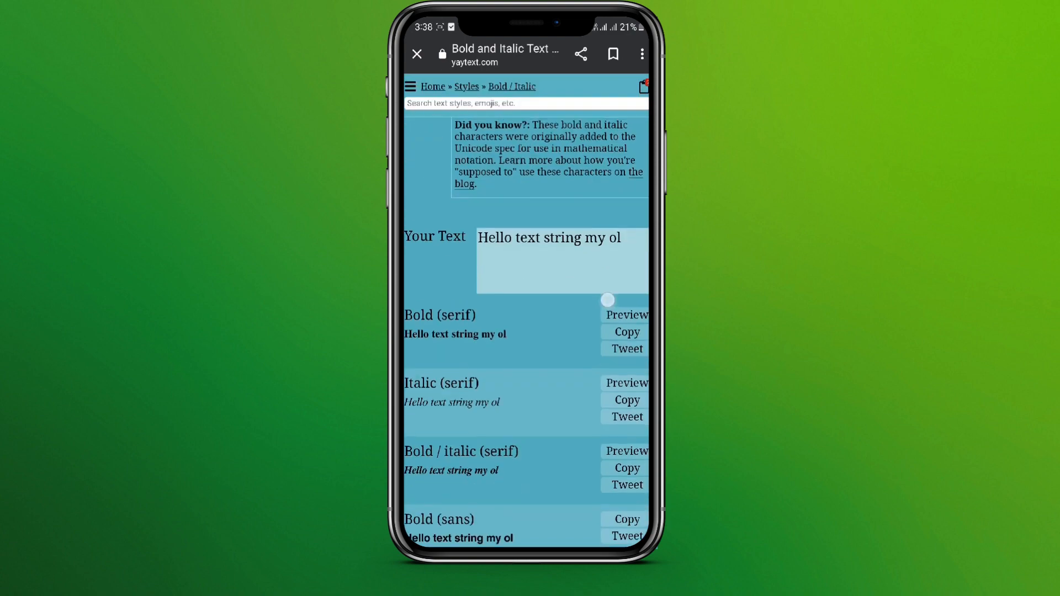
Replace the sample text with 'Hi there' and copy its bold serif version
click(561, 260)
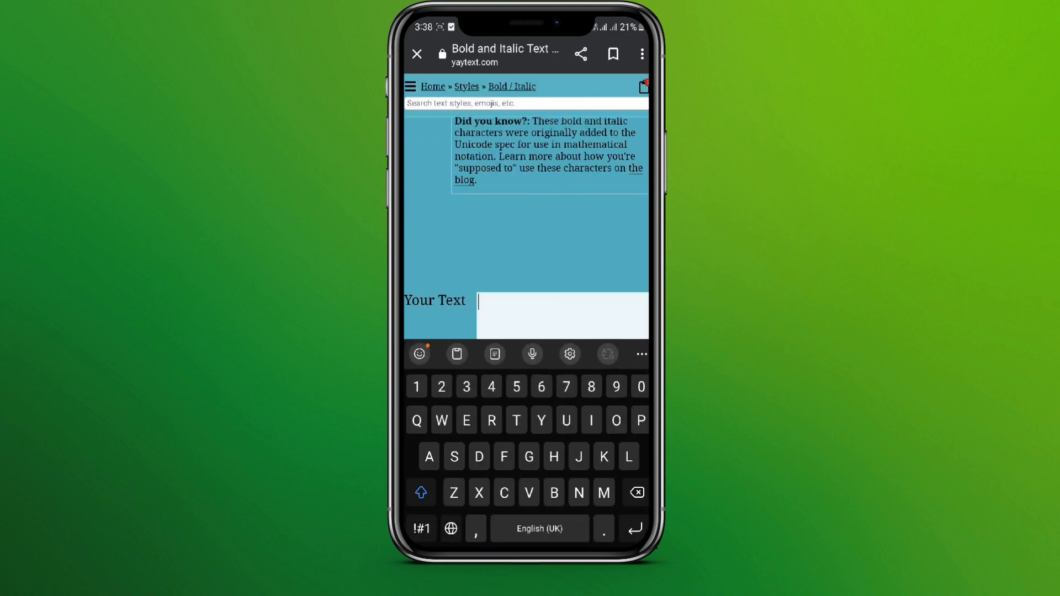
text(Hi there)
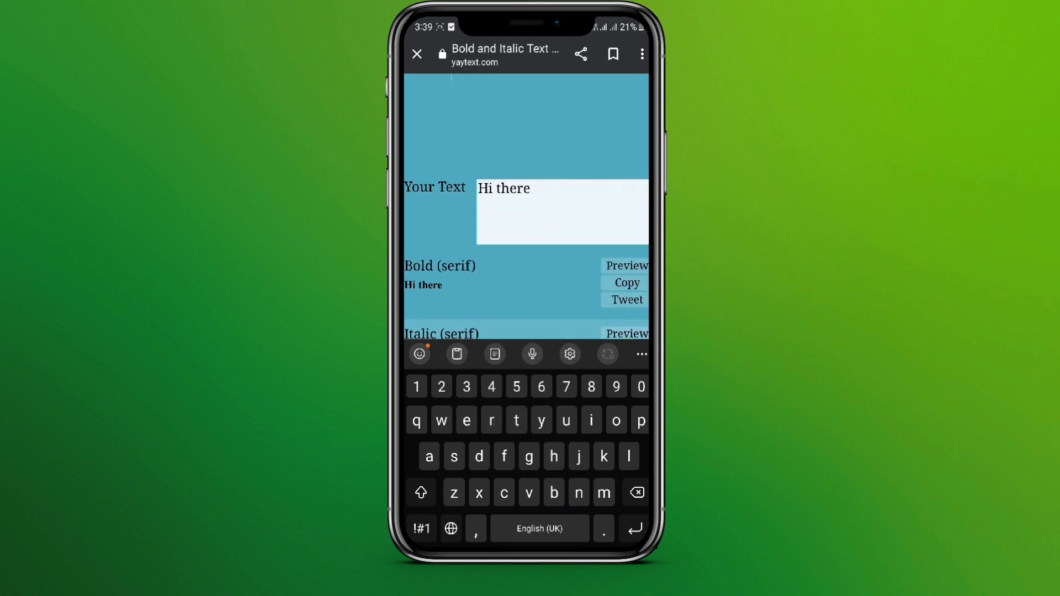
scroll(up, 3)
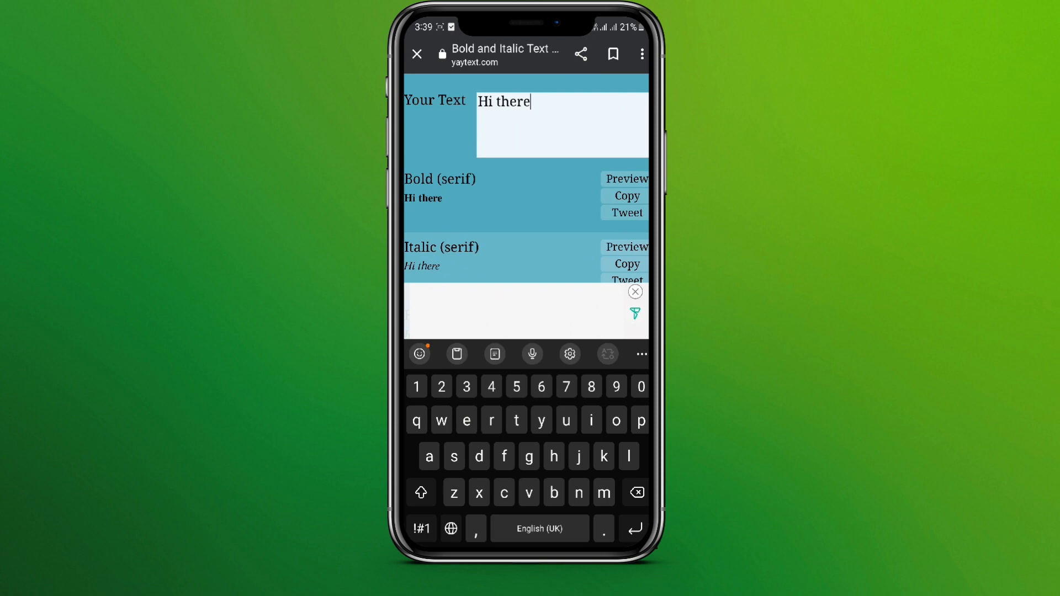
click(627, 196)
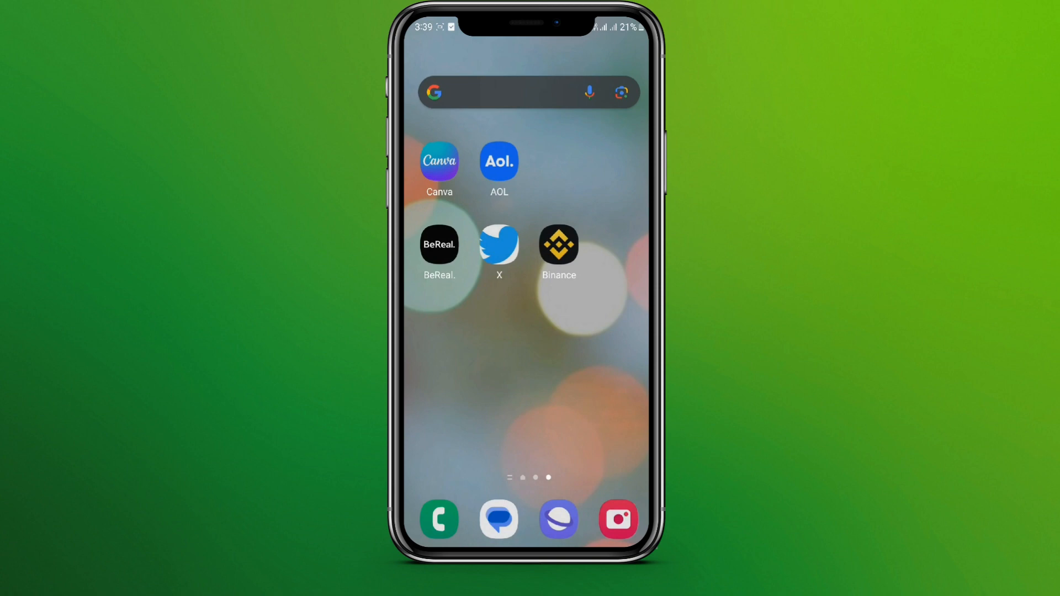
Launch X, start a new post, and paste the bold 'Hi there' from the clipboard
click(499, 245)
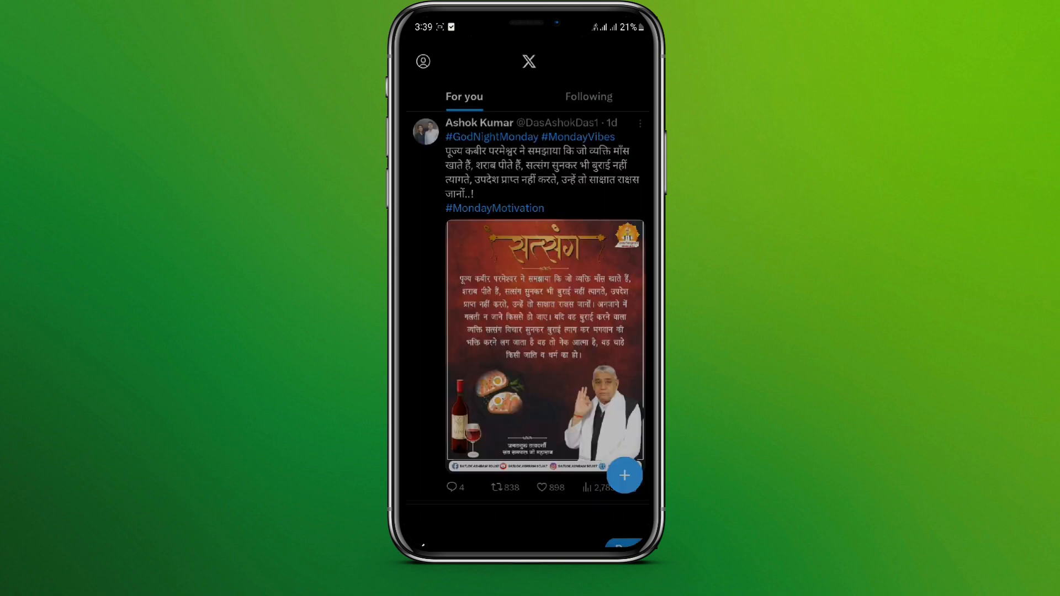
click(623, 475)
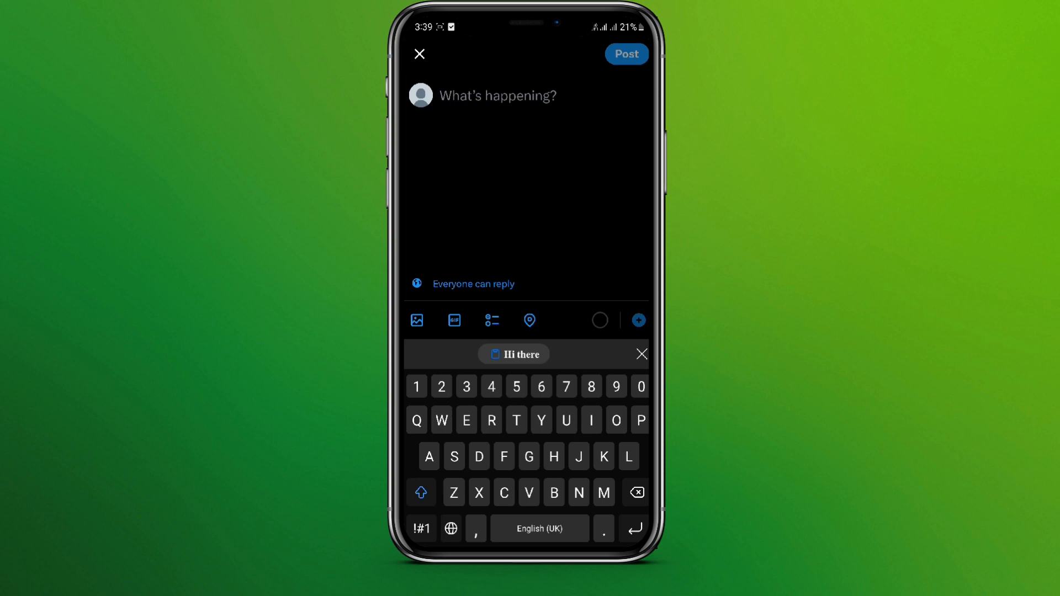
click(514, 353)
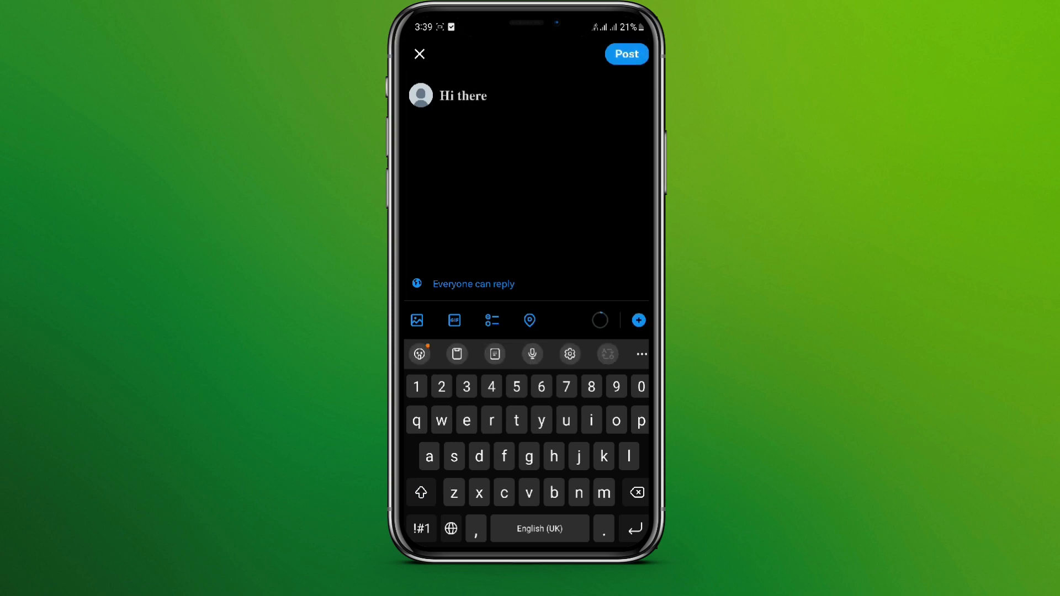